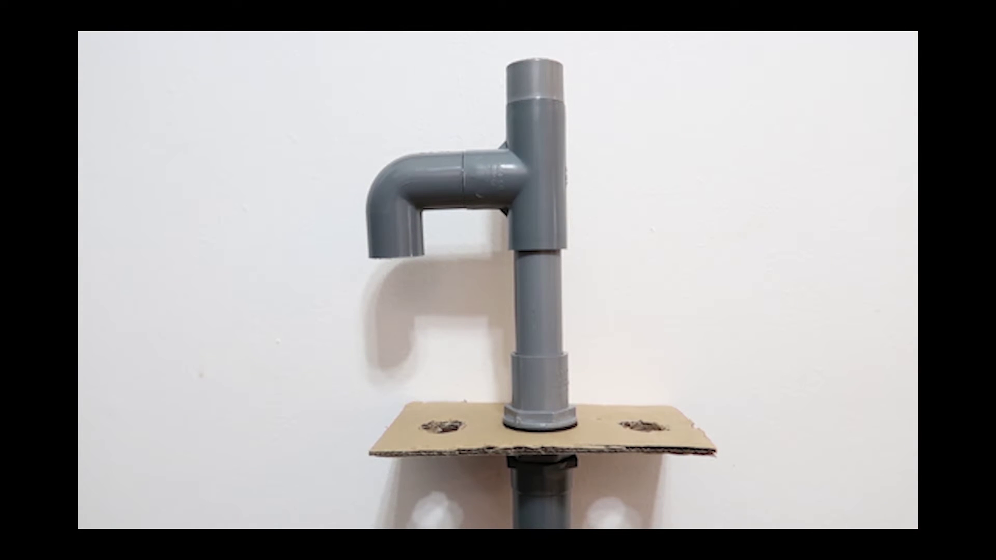
Step: Draw a wavy blue water-level line across the pipe just above the lower coupling
left_click_drag(343, 353, 693, 326)
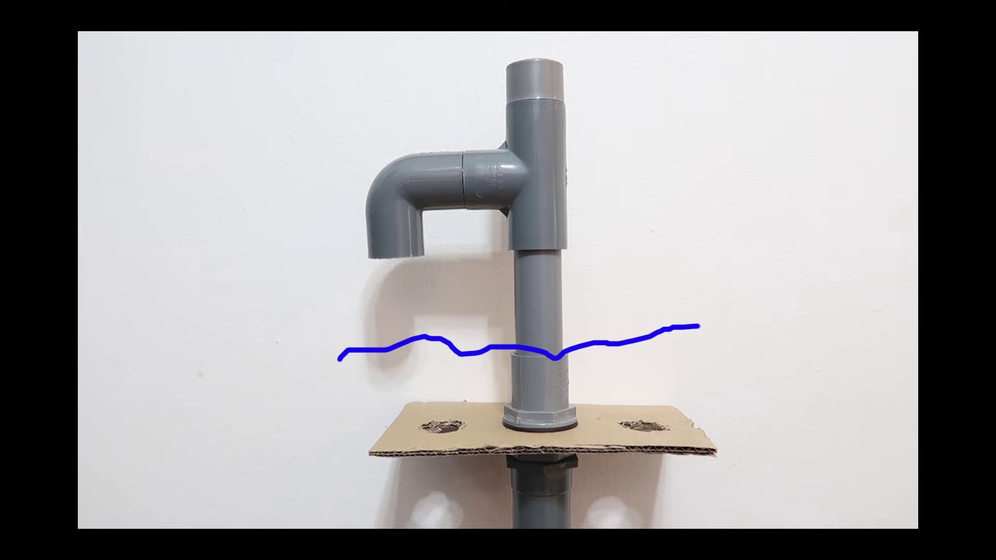